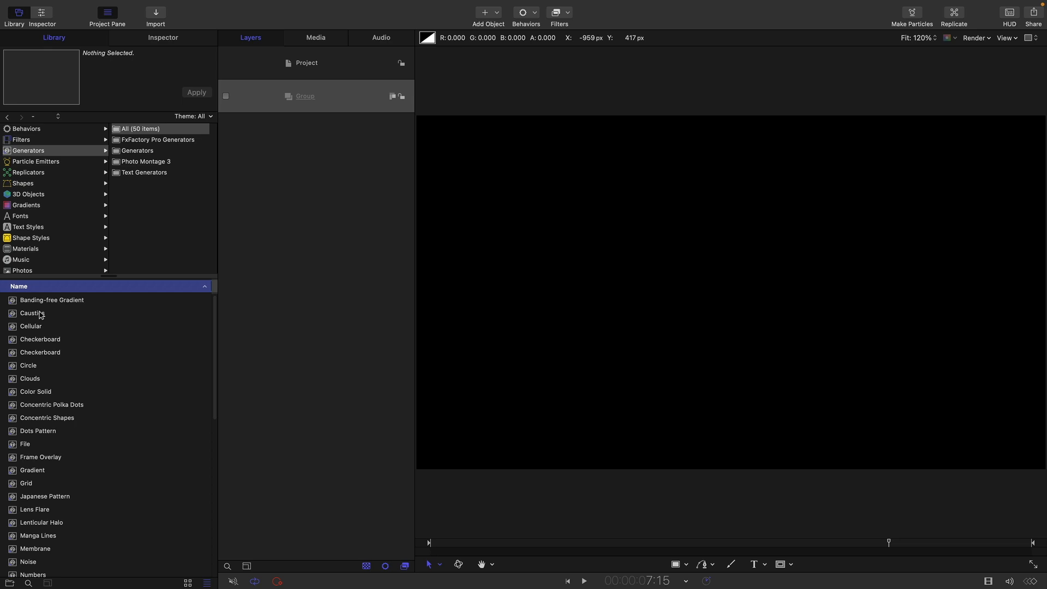
pyautogui.moveTo(17, 379)
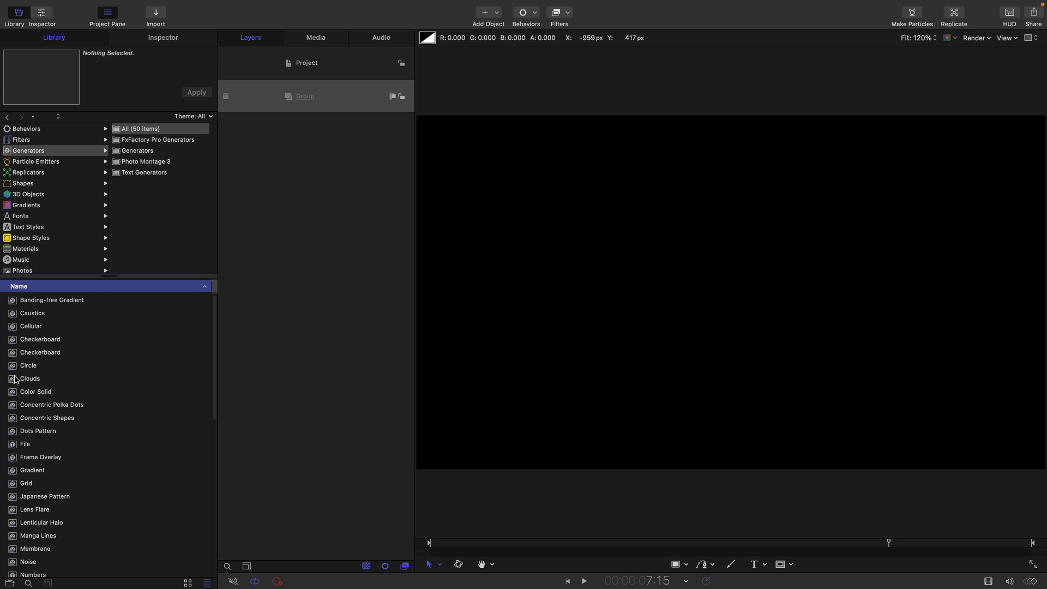
pyautogui.moveTo(4, 474)
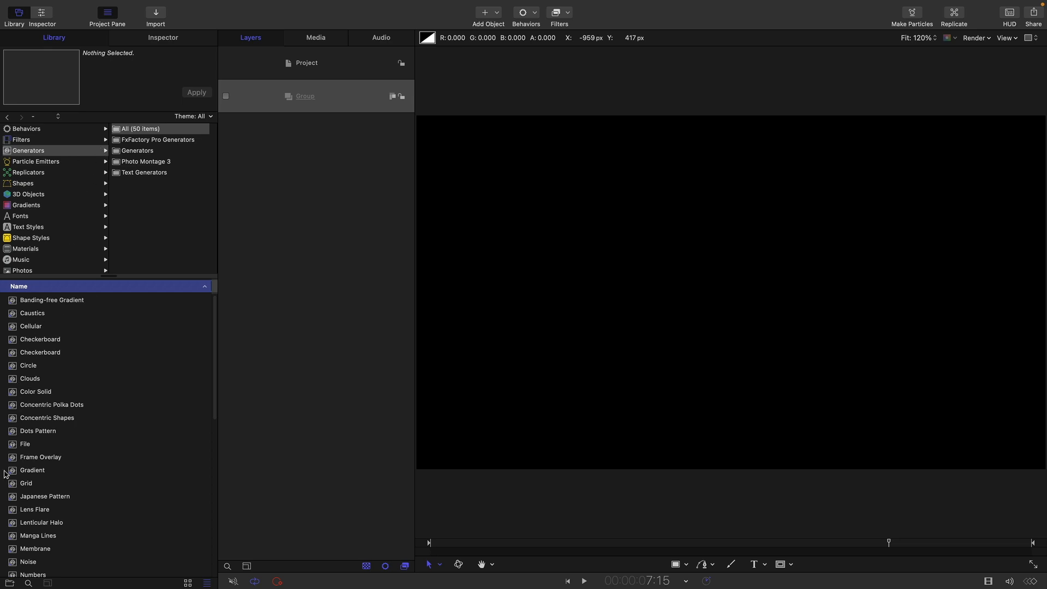
pyautogui.moveTo(9, 475)
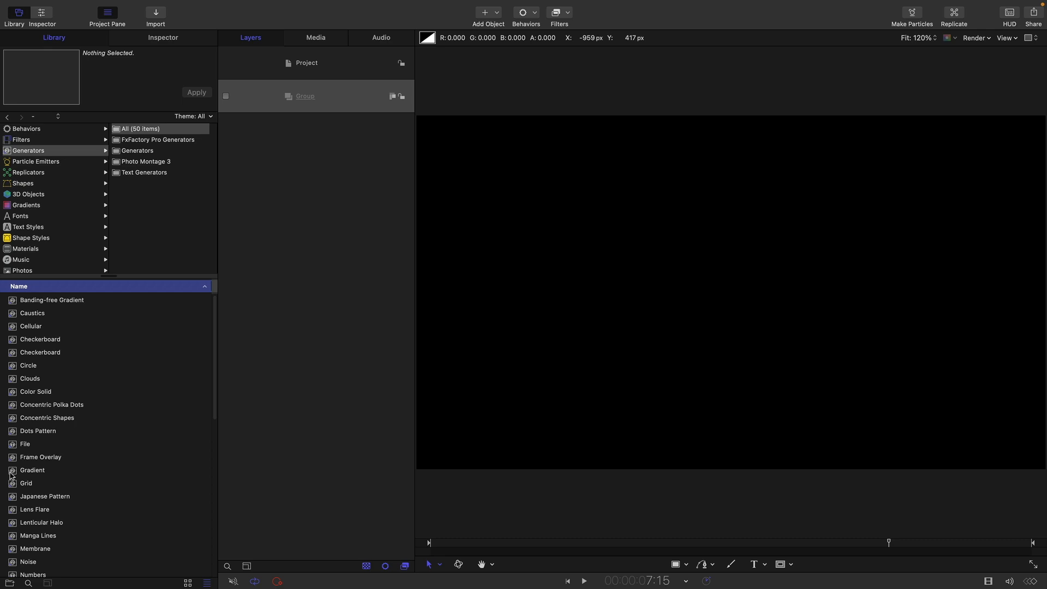
# Add the Gradient and Cellular generators from the Library into the project group.
pyautogui.click(32, 474)
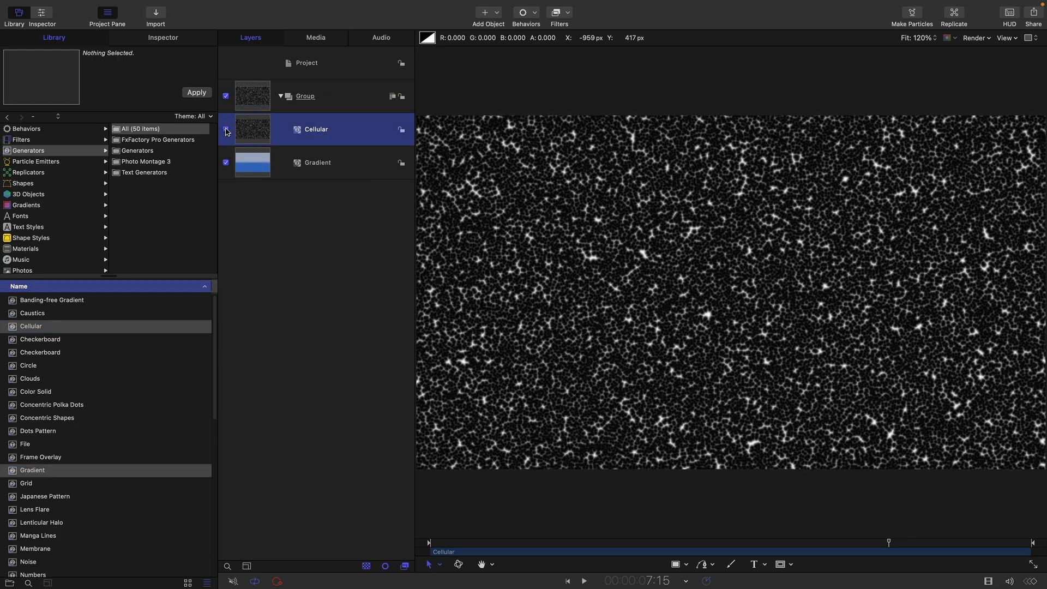
# Hide Cellular and set the Gradient to the Rainbow preset with Start X -960, End X 960, Y 0.
pyautogui.click(226, 128)
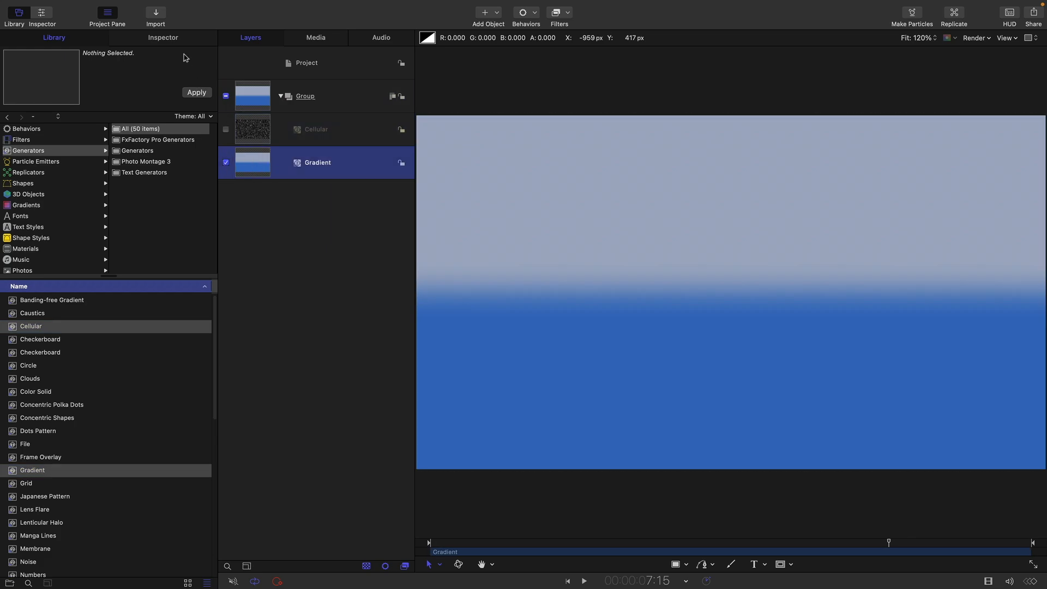
pyautogui.click(162, 37)
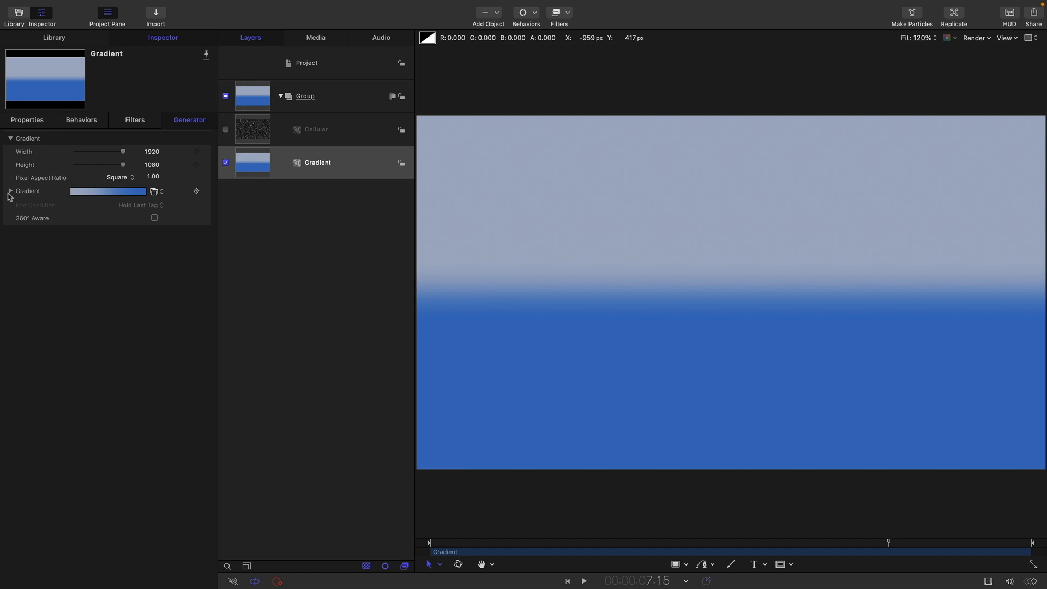
pyautogui.click(154, 192)
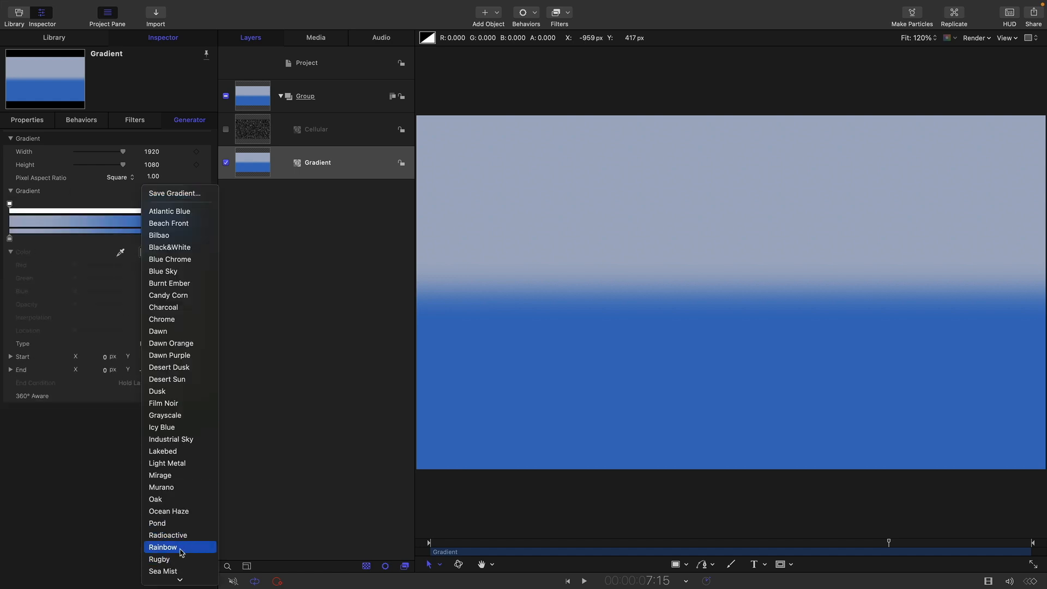
pyautogui.click(163, 547)
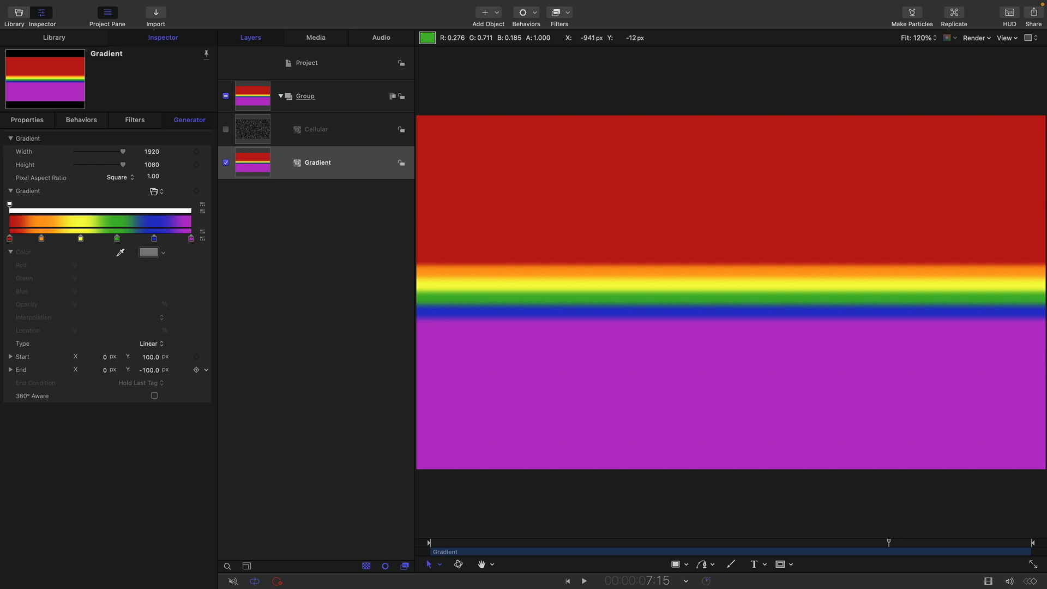
pyautogui.click(97, 355)
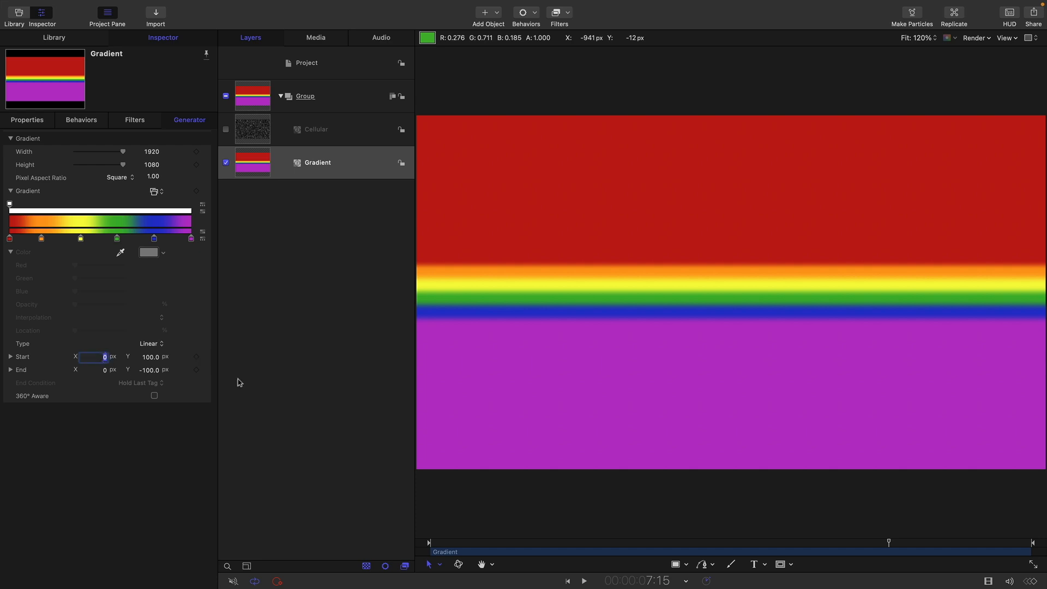
pyautogui.moveTo(907, 430)
pyautogui.write('-960')
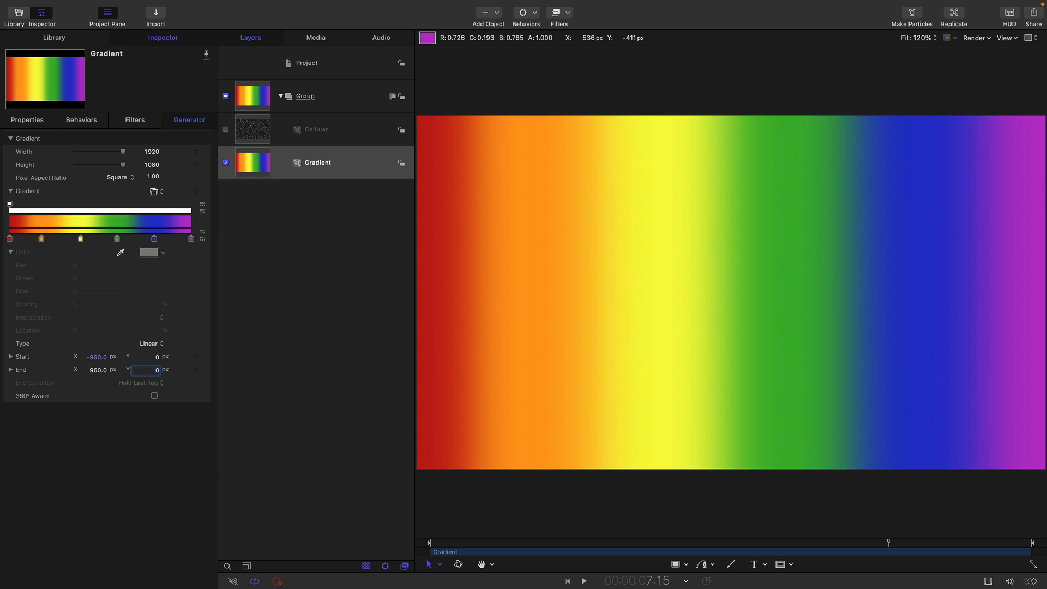
# Show the Cellular layer and set its height to 1920.
pyautogui.click(316, 128)
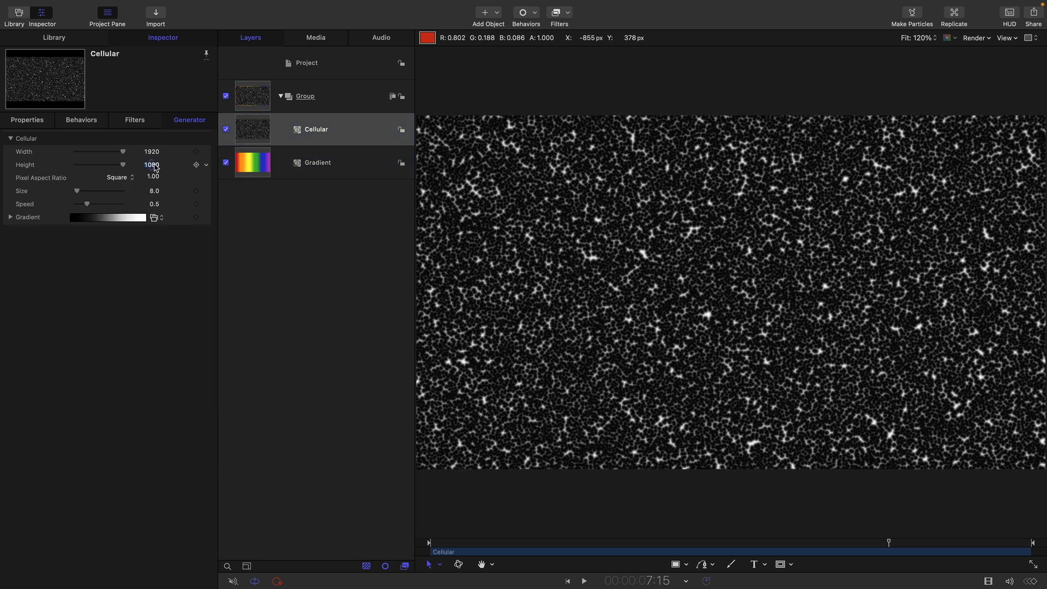
pyautogui.doubleClick(151, 165)
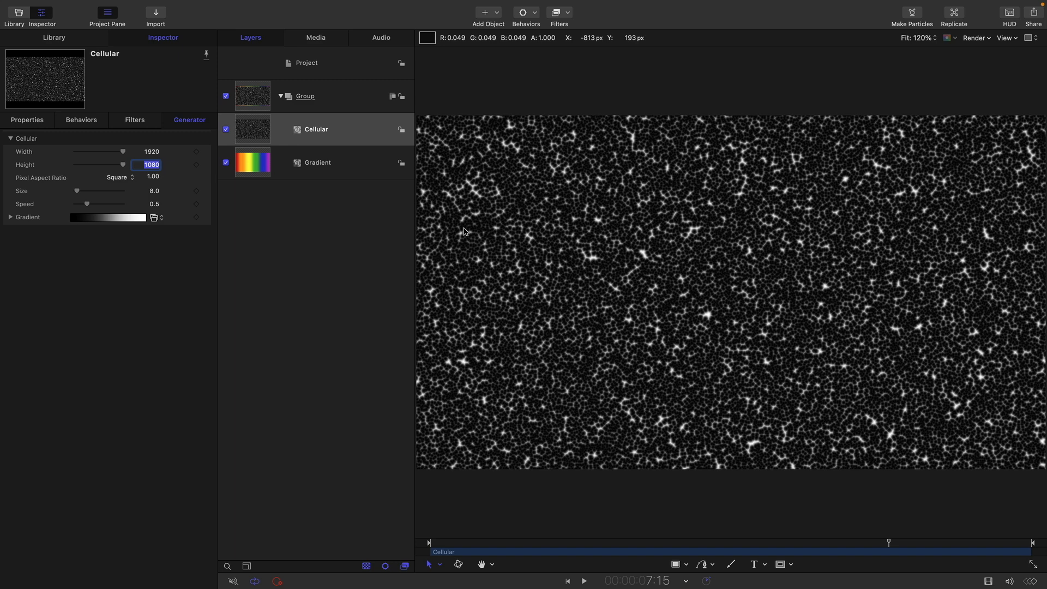
pyautogui.write('1920')
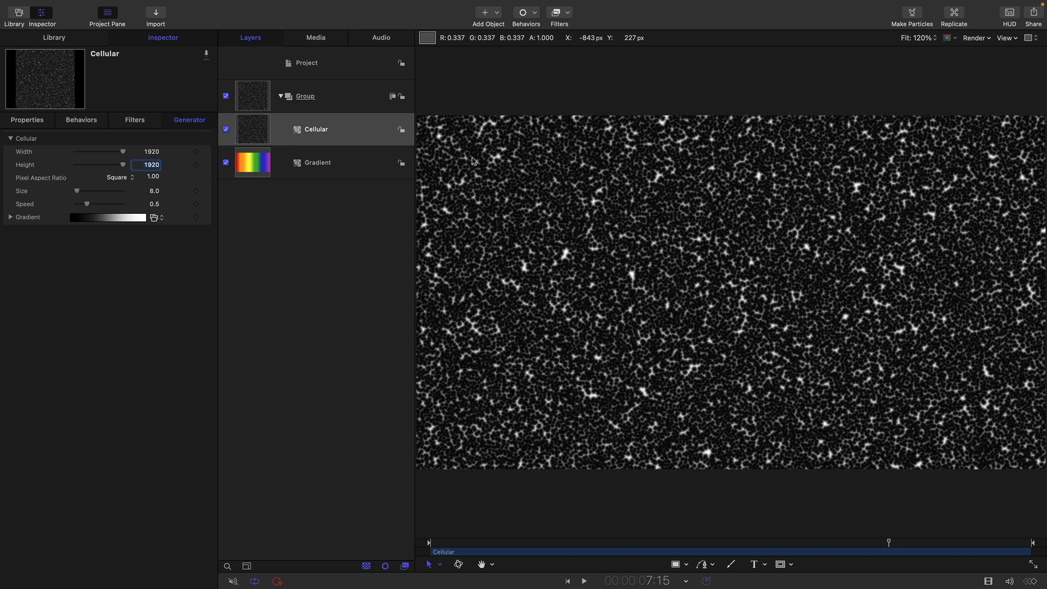
# Add a Scrape distortion filter to Cellular with its center shifted to -16.2, -632.2.
pyautogui.click(560, 12)
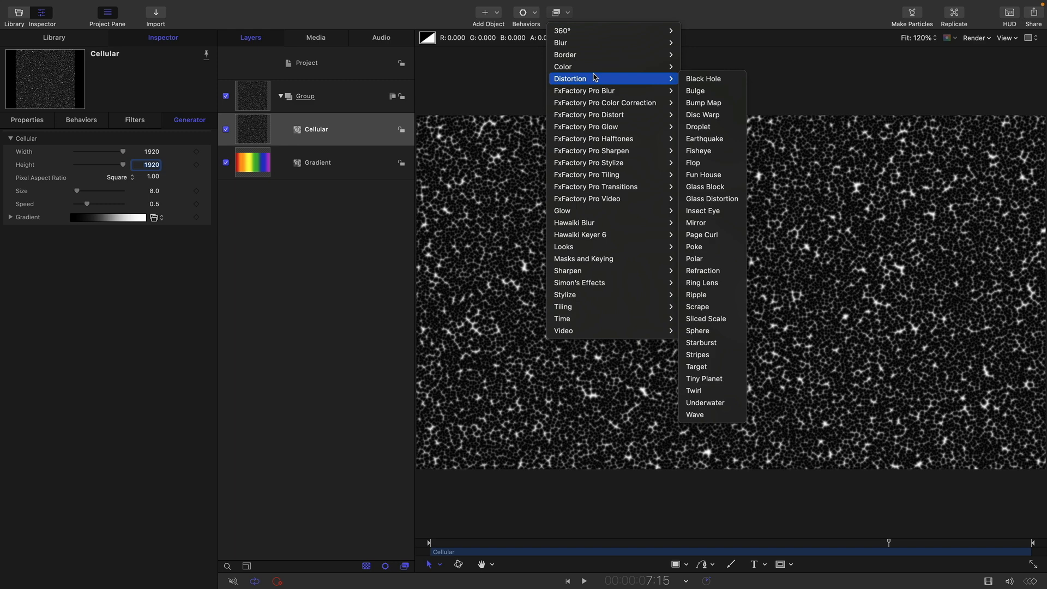
pyautogui.moveTo(697, 294)
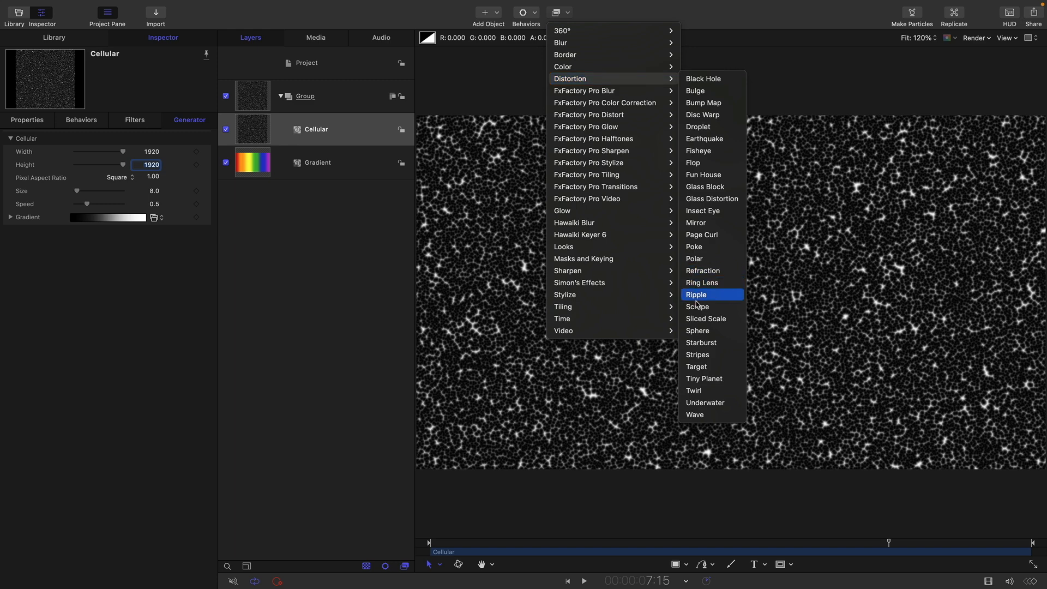
pyautogui.click(697, 307)
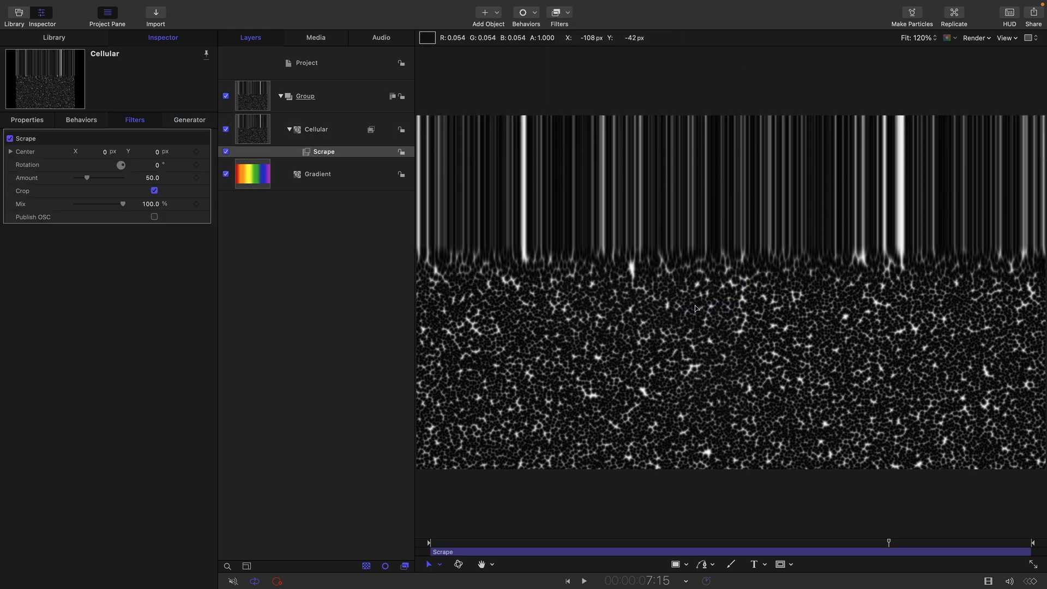
pyautogui.write('-16.2')
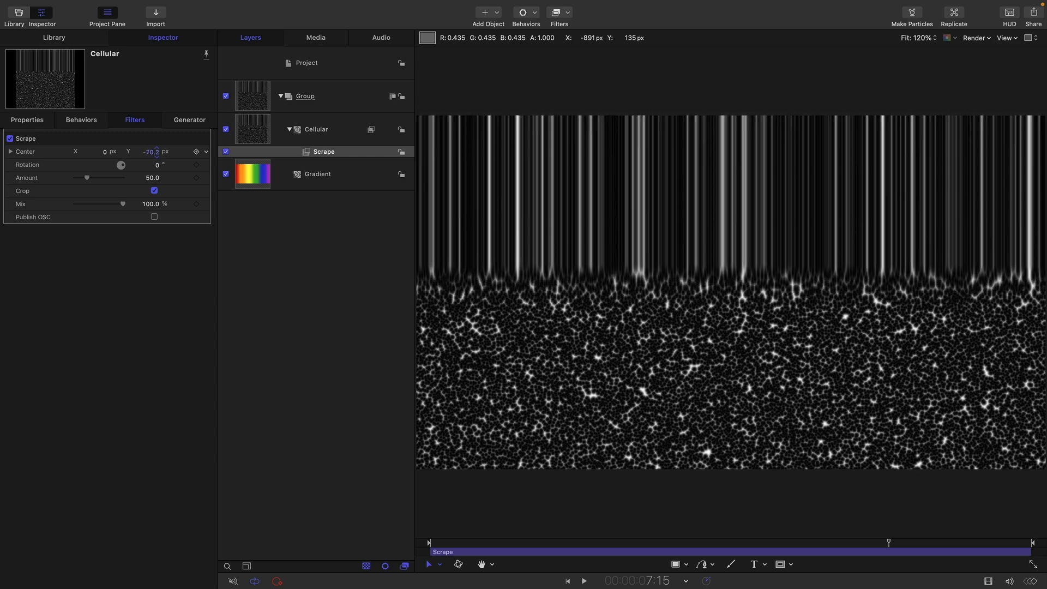
pyautogui.write('-632.2')
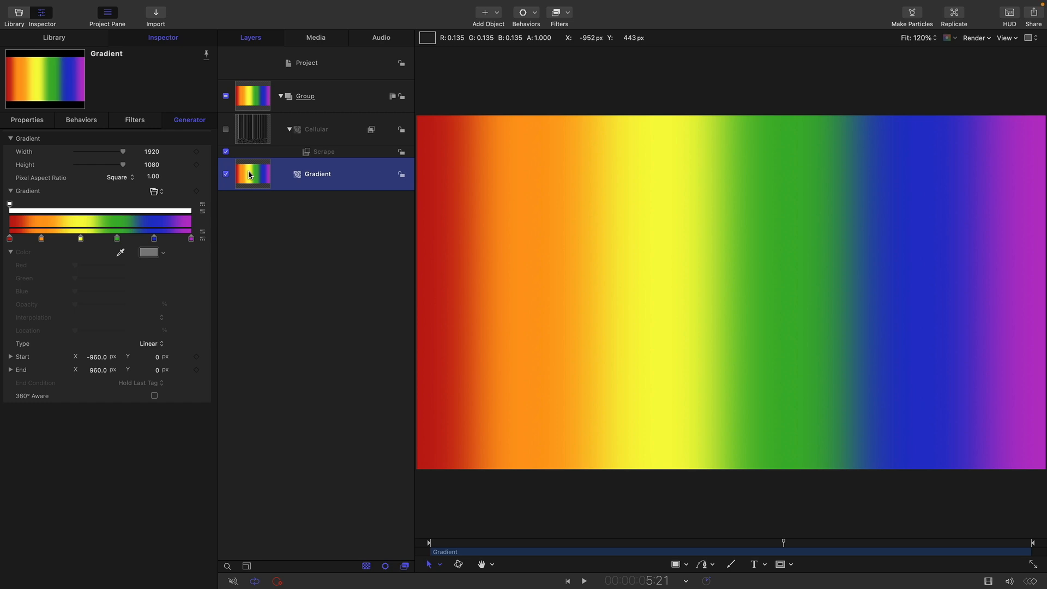
# Add an image mask to the Gradient layer with additive blending.
pyautogui.rightClick(252, 174)
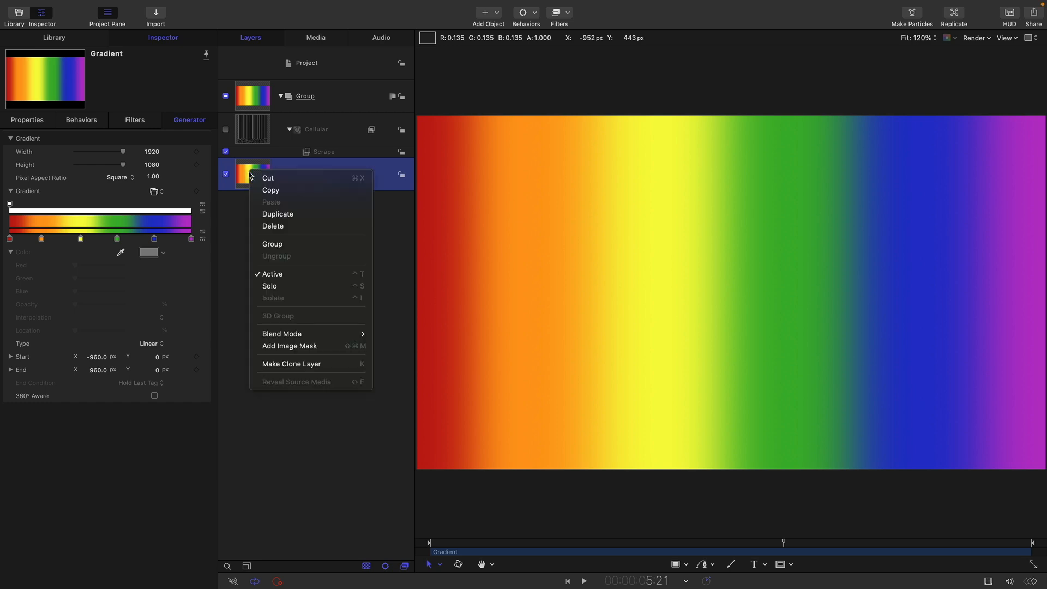
pyautogui.click(289, 346)
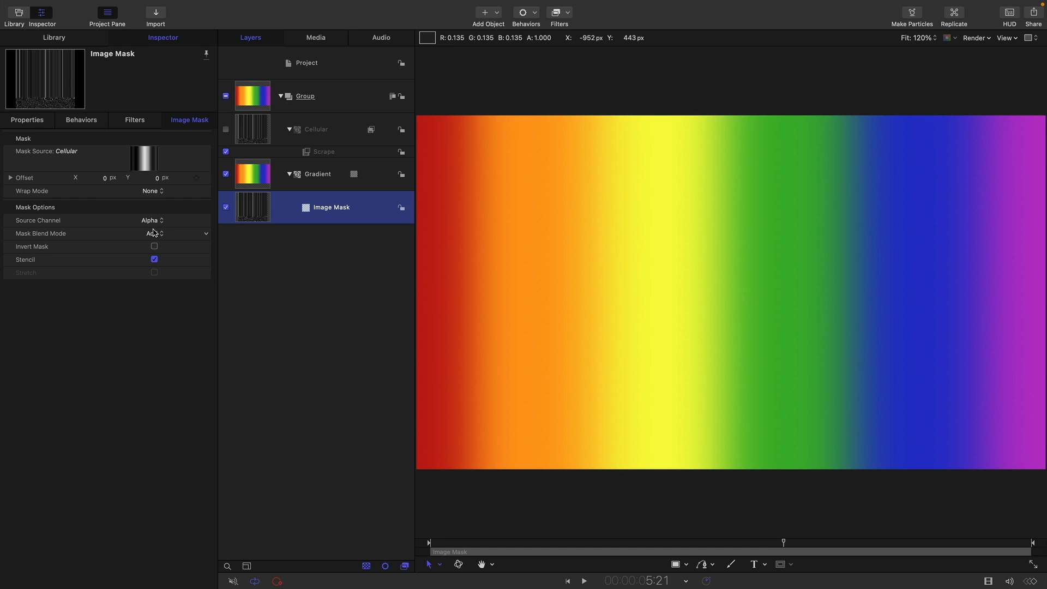
pyautogui.click(152, 220)
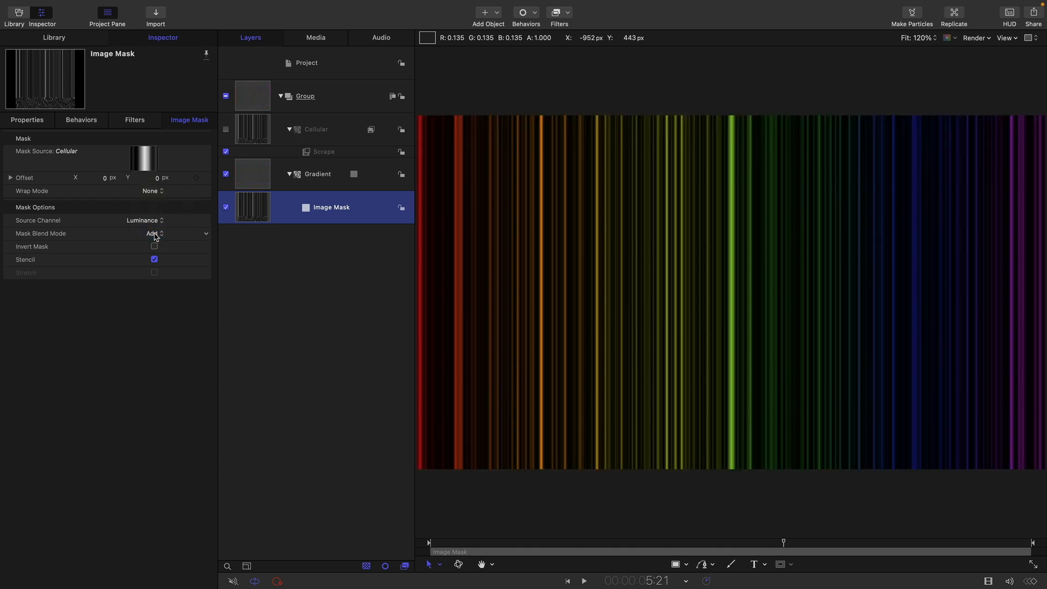
pyautogui.click(582, 580)
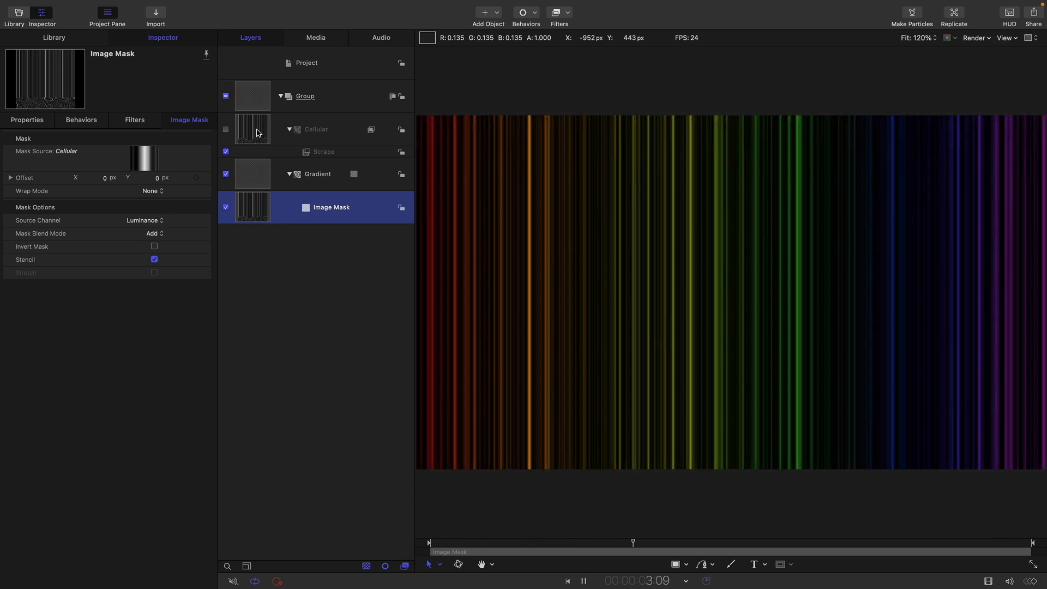
# Raise the Cellular generator's animation speed to 1.38.
pyautogui.click(315, 129)
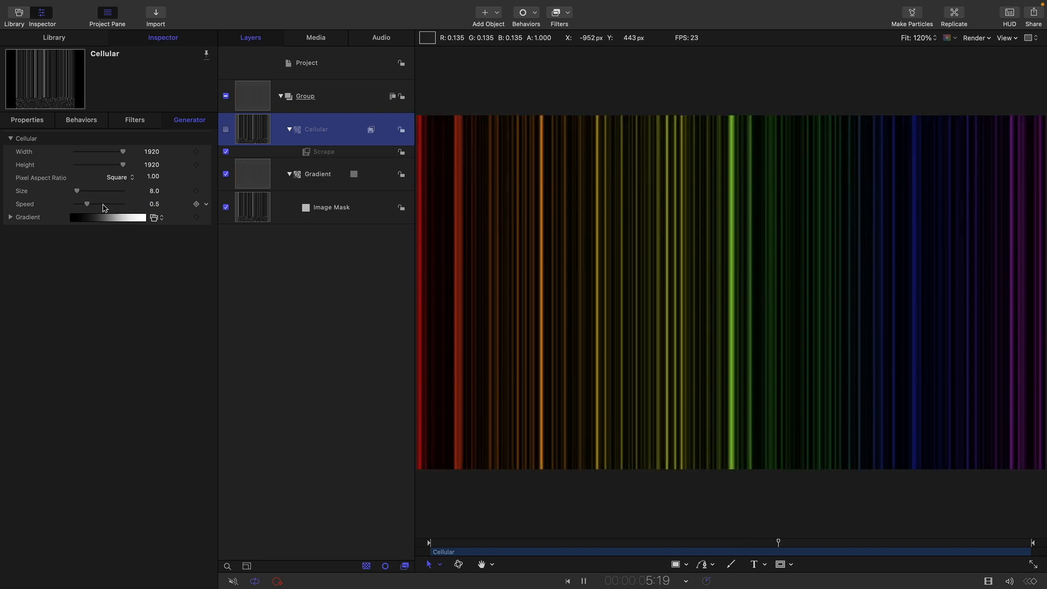
pyautogui.moveTo(87, 204); pyautogui.dragTo(108, 204)
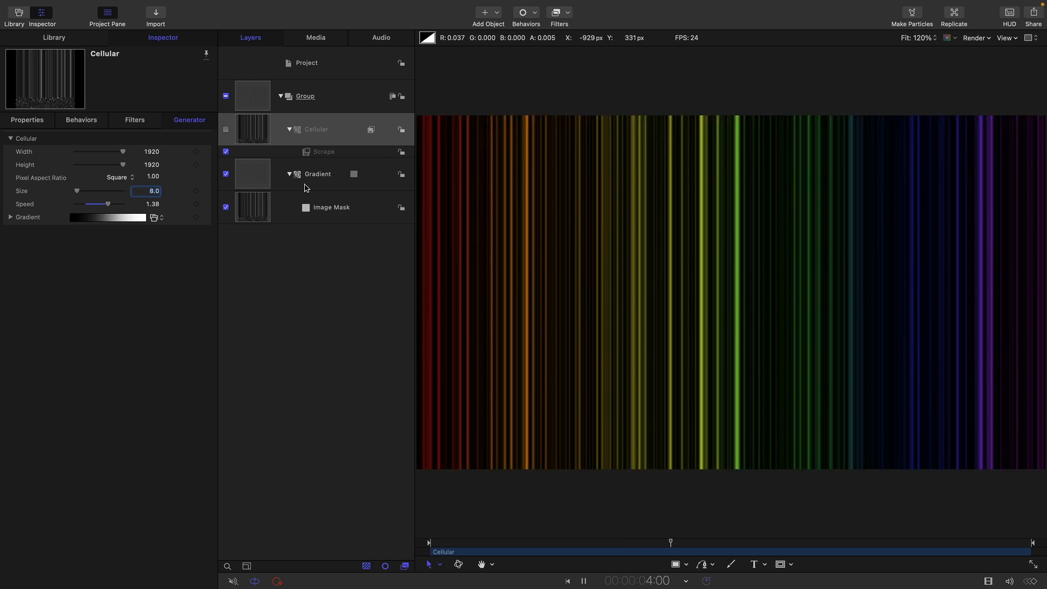
# Add an Offset tiling filter to Gradient with a Ramp on Horizontal Offset ending at 200.
pyautogui.click(317, 173)
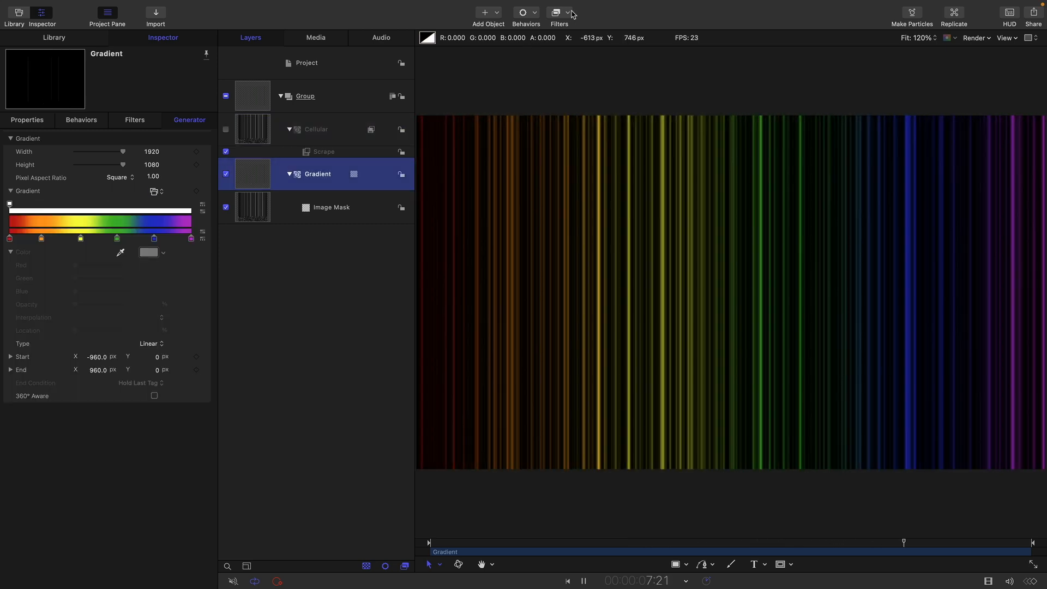
pyautogui.click(558, 12)
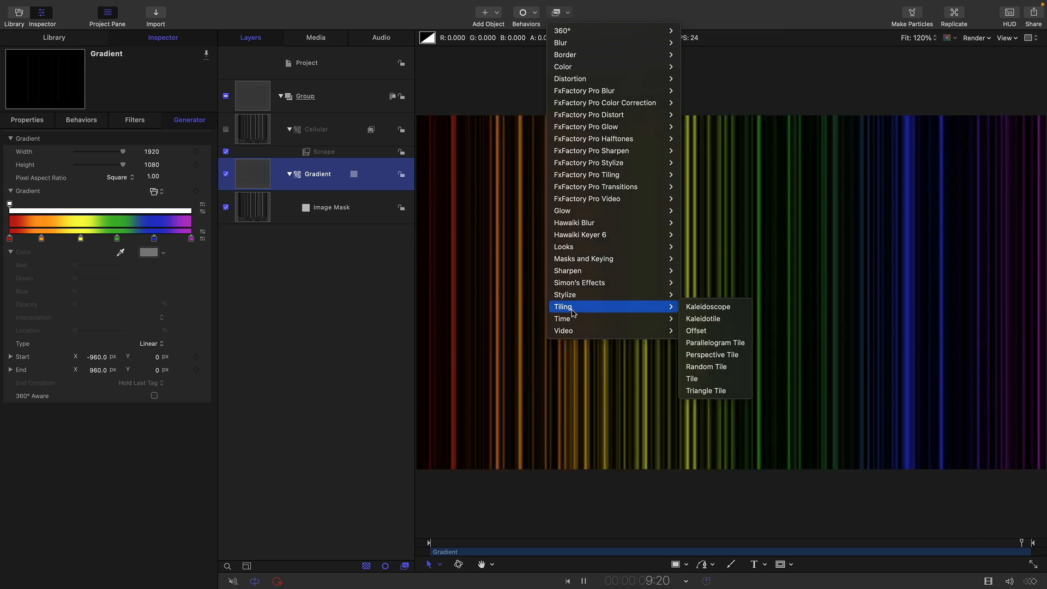
pyautogui.click(696, 331)
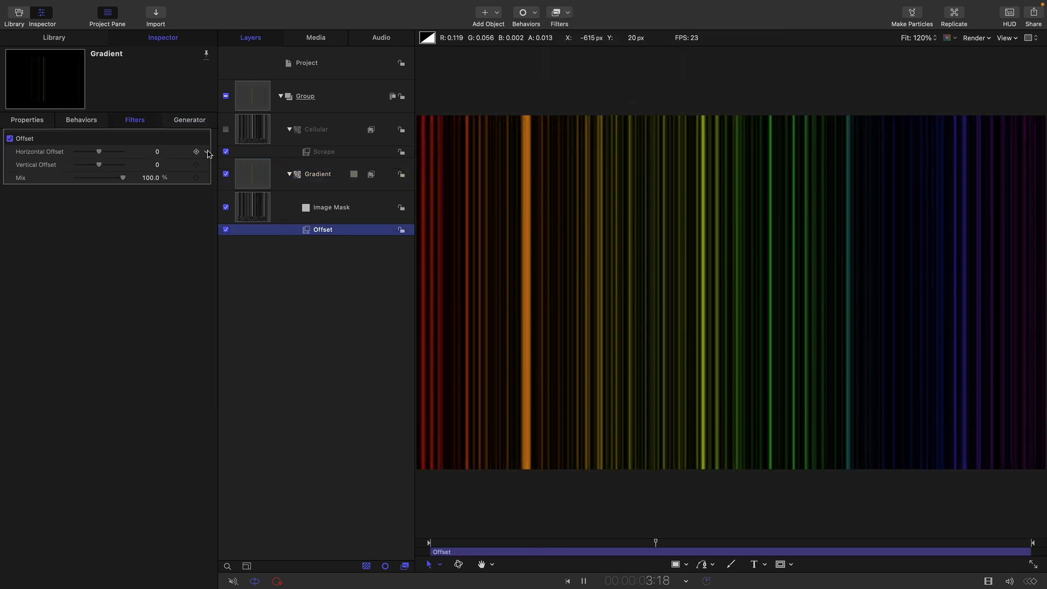
pyautogui.click(197, 152)
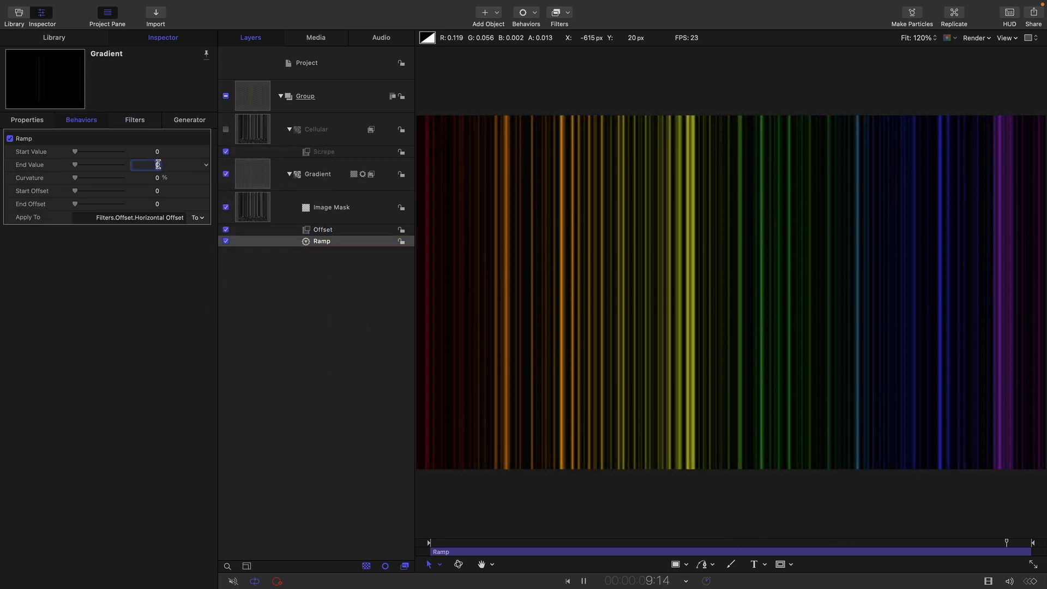
pyautogui.write('200.0')
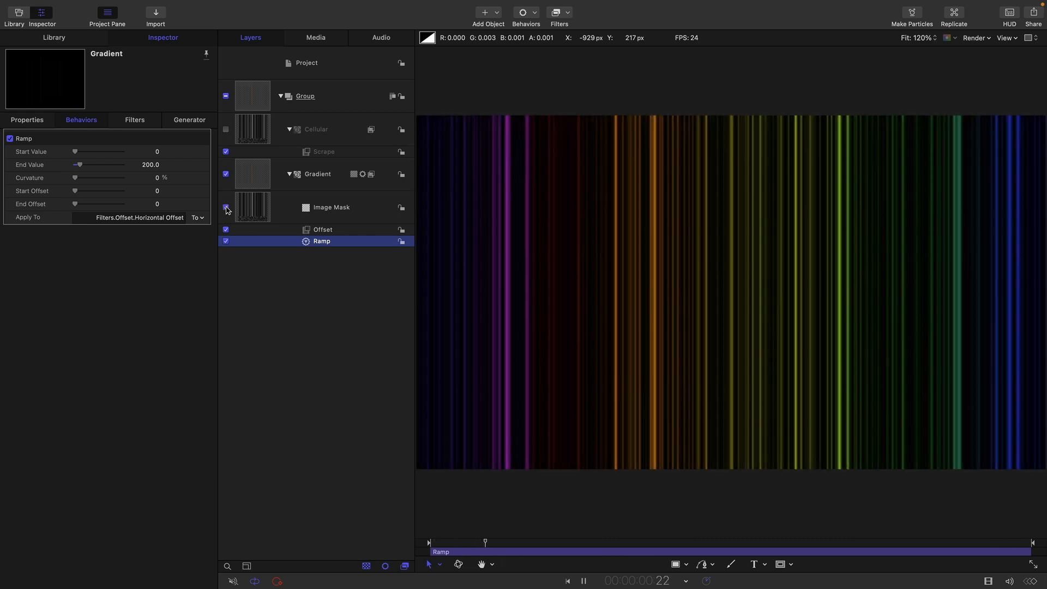
# Hide the image mask, add a red stop at the gradient's end and even out stop spacing.
pyautogui.click(317, 173)
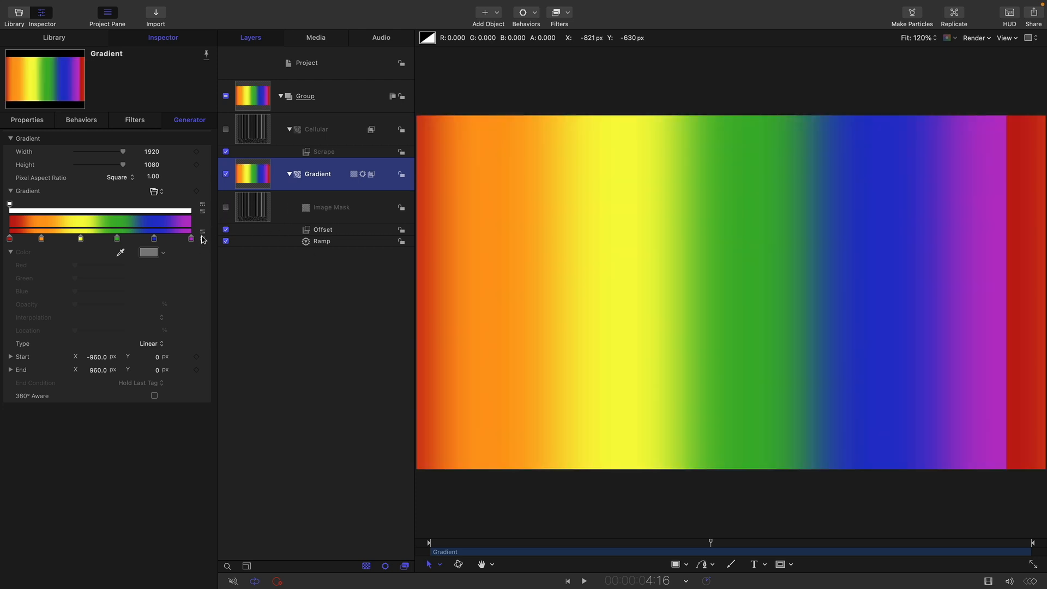
pyautogui.click(191, 239)
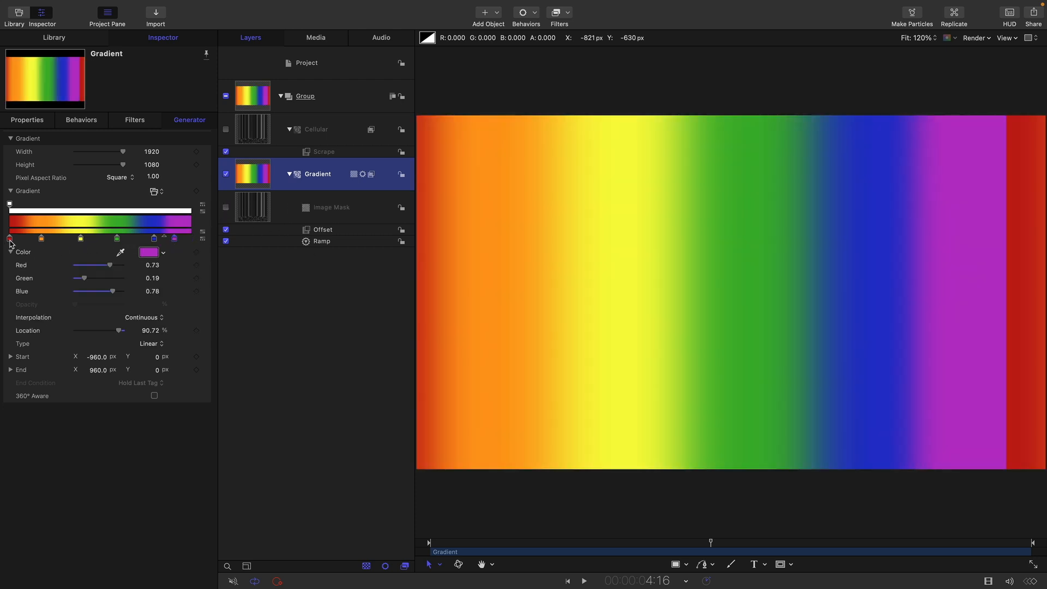
pyautogui.click(173, 238)
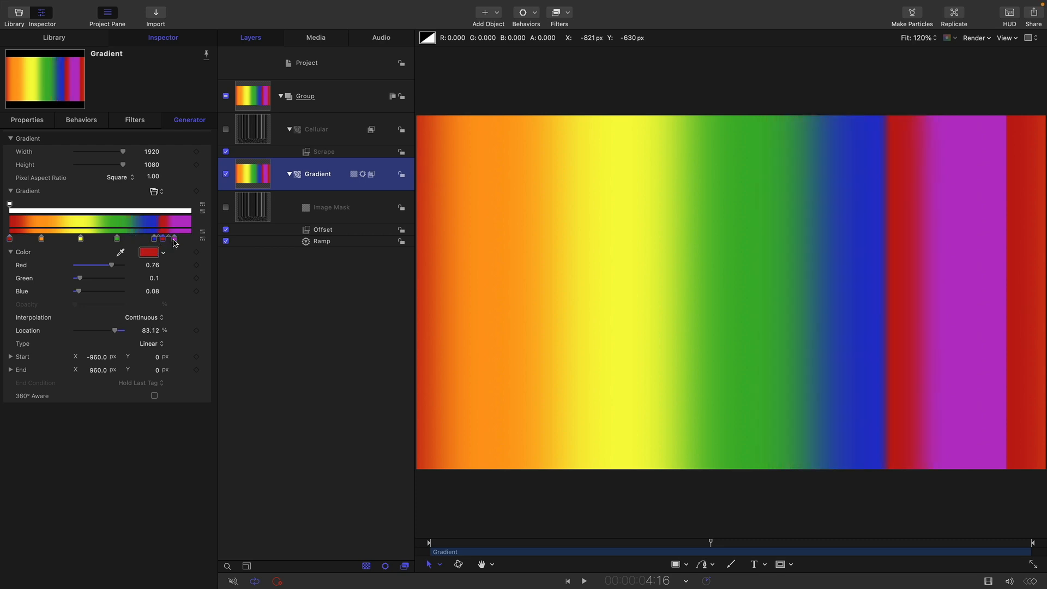
pyautogui.moveTo(172, 238); pyautogui.dragTo(191, 238)
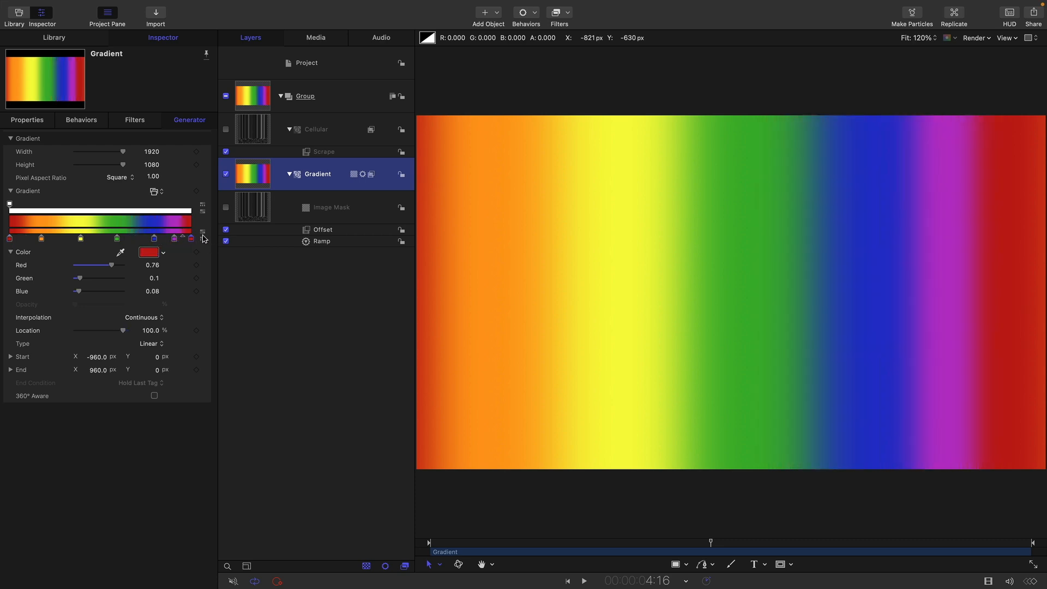
pyautogui.moveTo(121, 329); pyautogui.dragTo(75, 329)
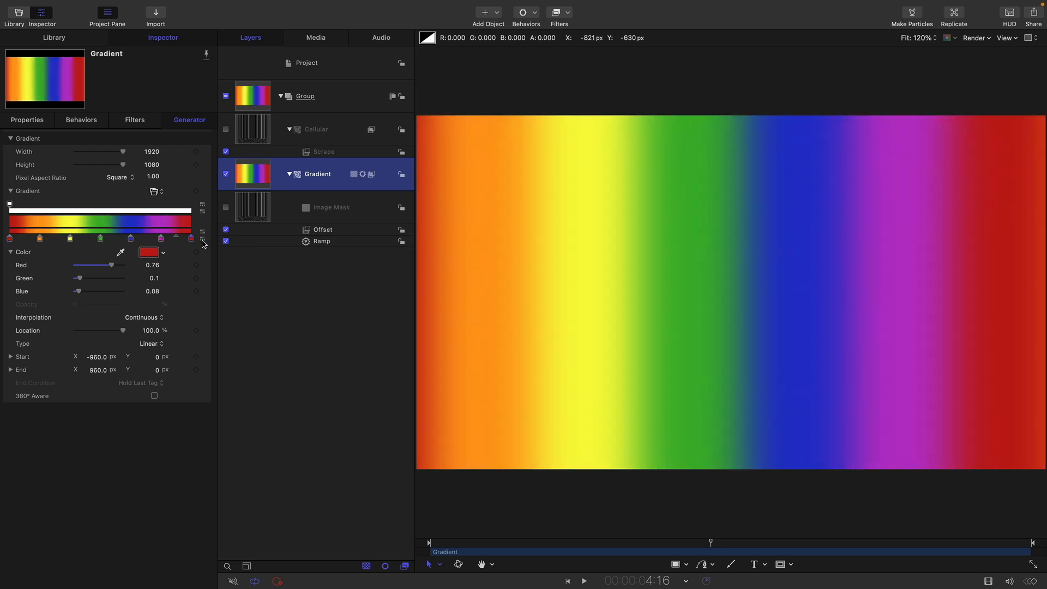
# Confirm the colour and turn the image mask back on to show the streaks.
pyautogui.click(583, 580)
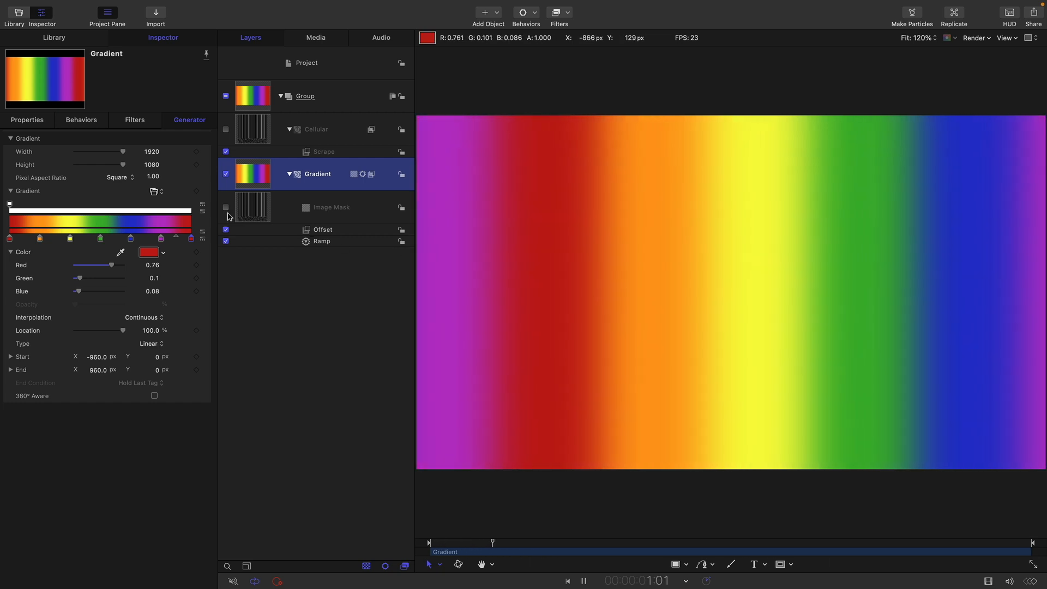
pyautogui.click(315, 130)
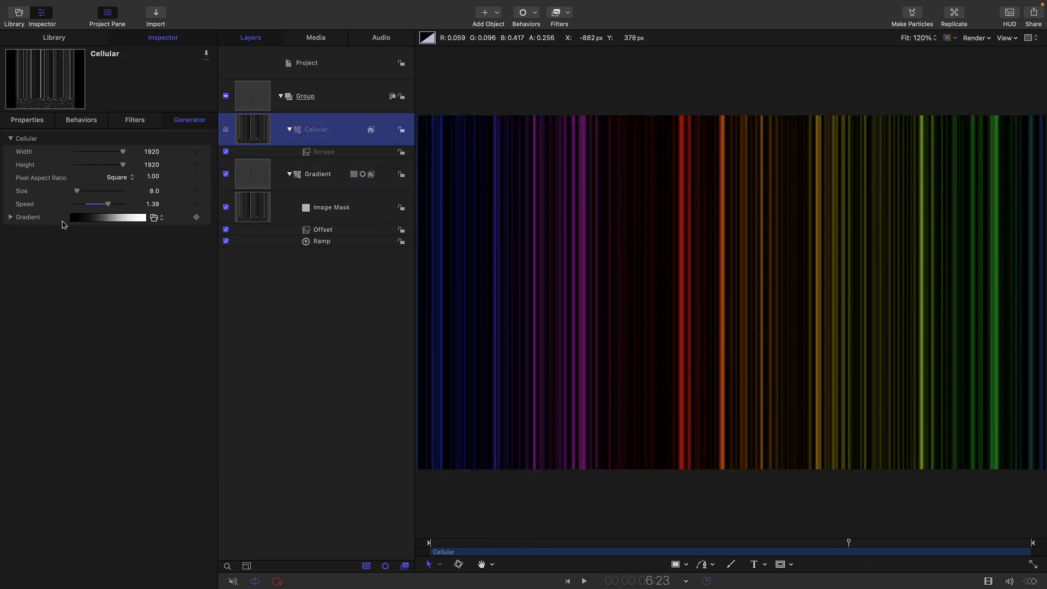
# Tighten Cellular's gradient, moving the white stop toward 30% against the black stop for sparse thin stripes.
pyautogui.click(11, 217)
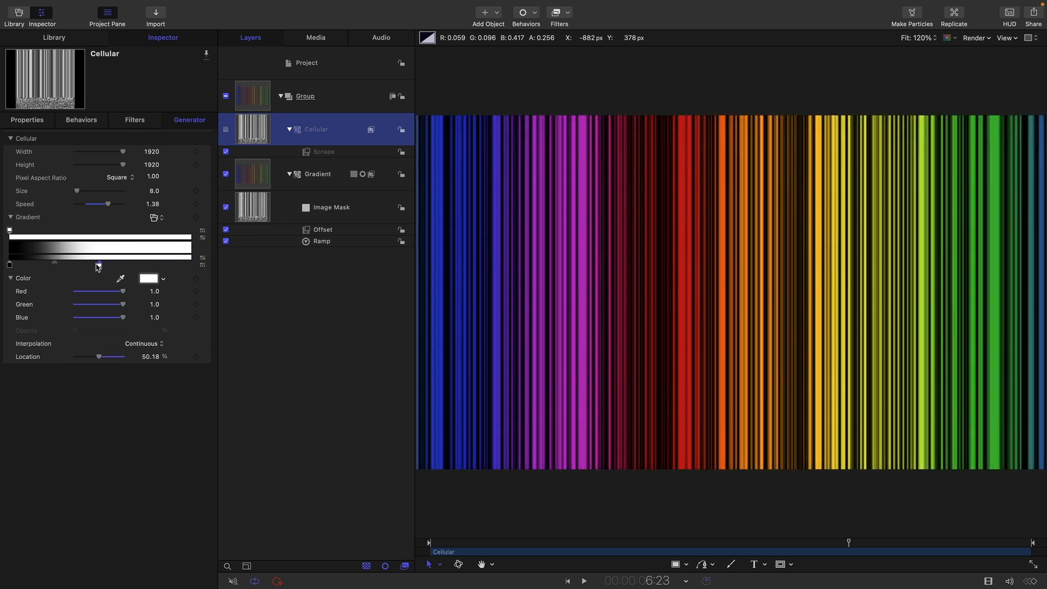
pyautogui.moveTo(98, 265); pyautogui.dragTo(65, 265)
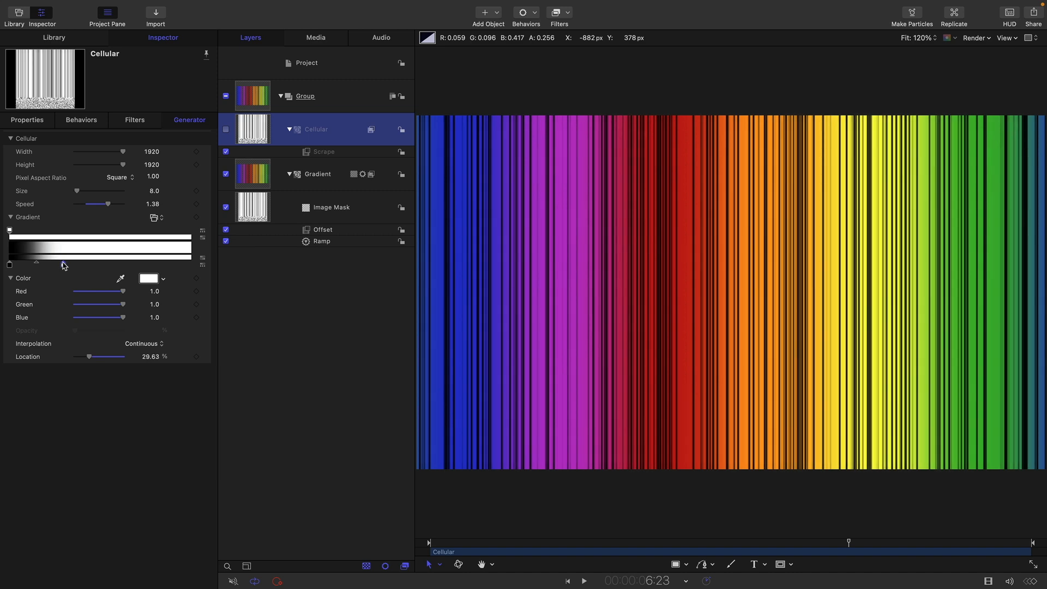
pyautogui.moveTo(89, 356); pyautogui.dragTo(123, 355)
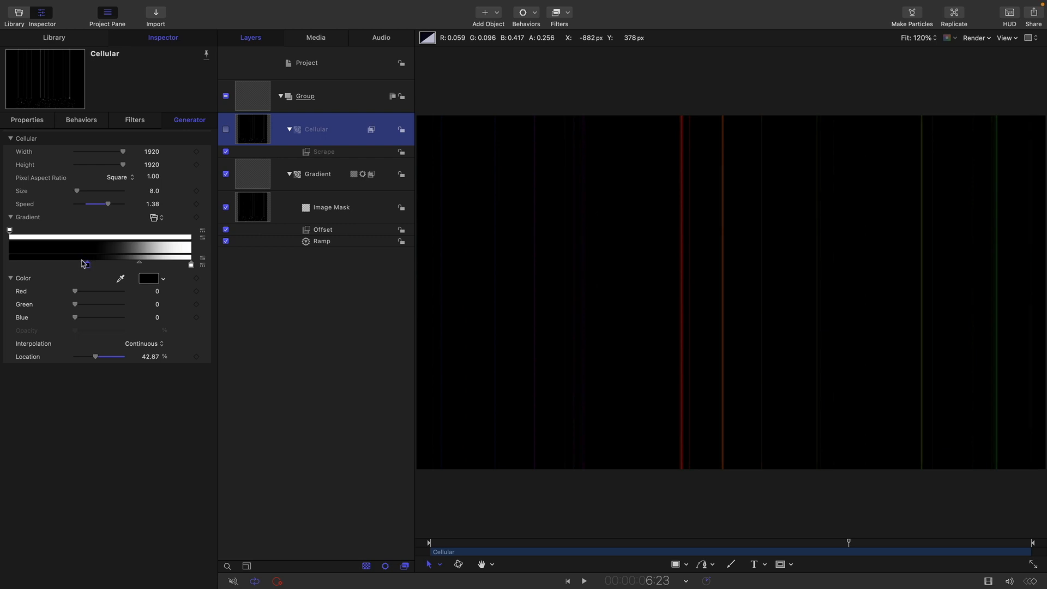
pyautogui.click(582, 581)
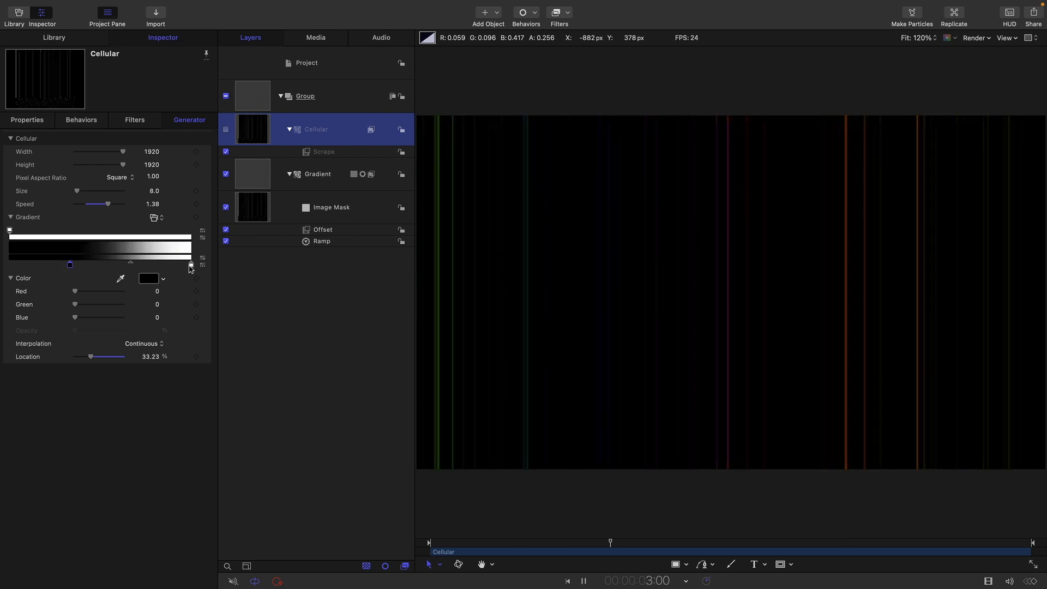